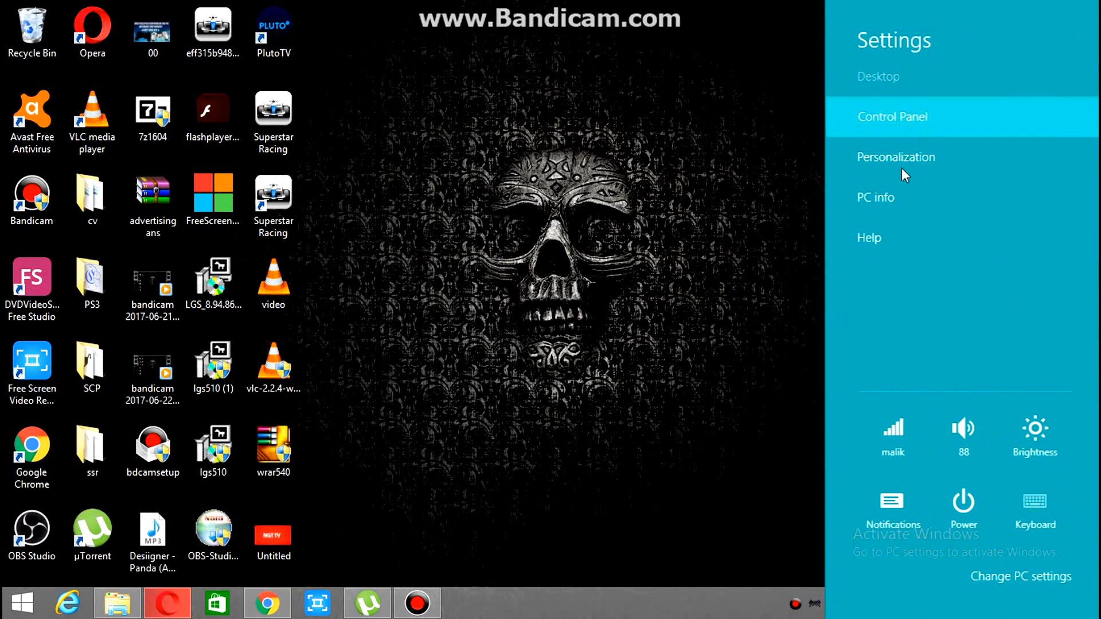
Check the G27 Racing Wheel under Devices and Printers in Control Panel, then close it.
click(892, 117)
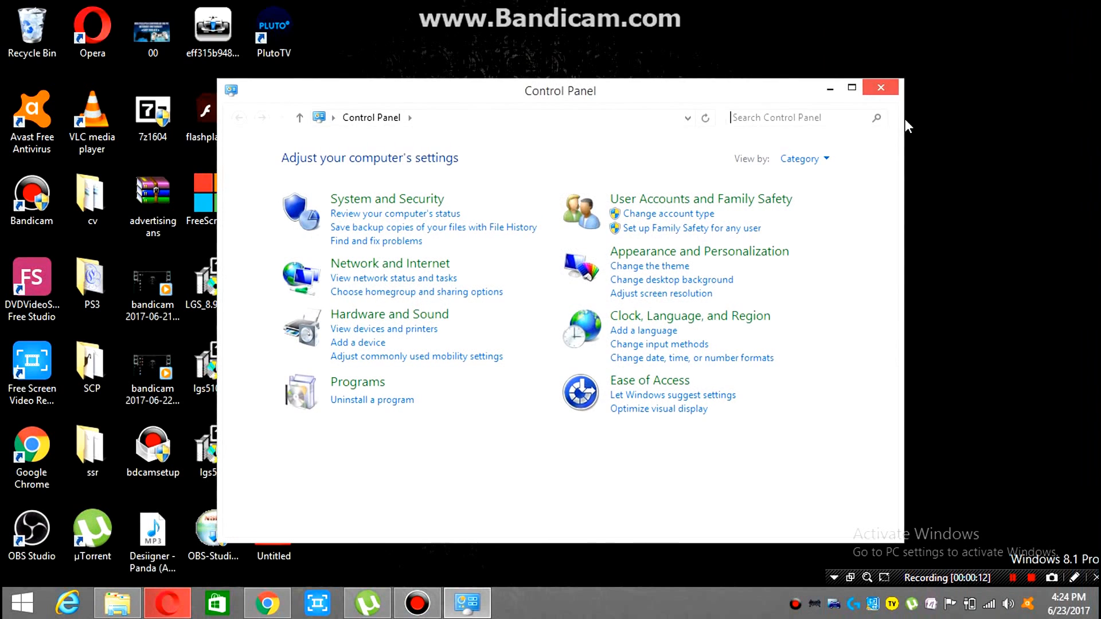
click(383, 329)
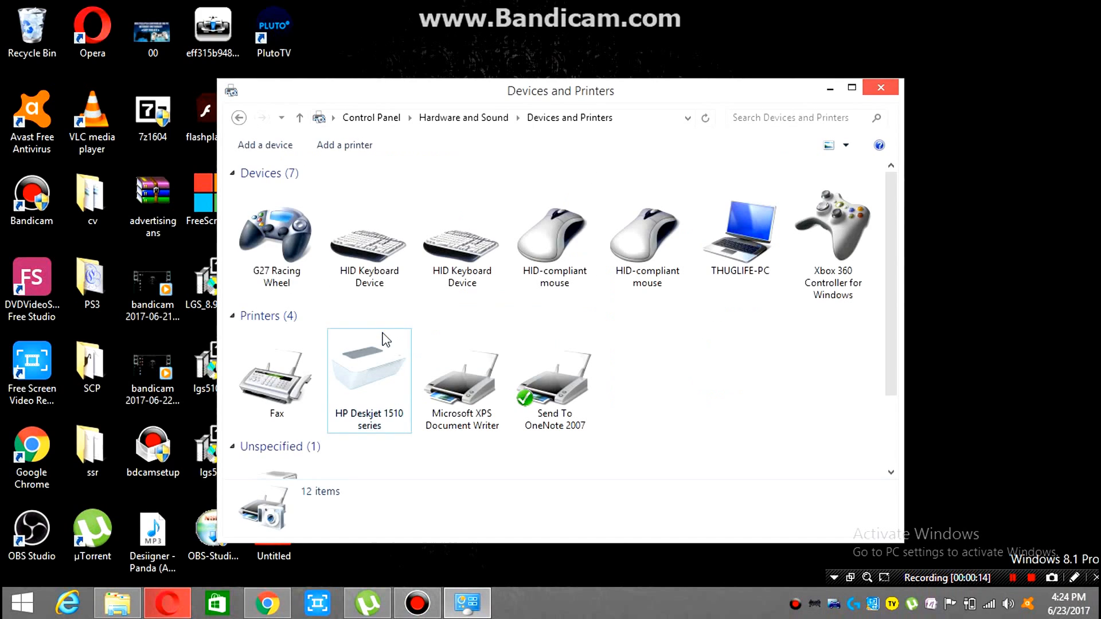
click(276, 237)
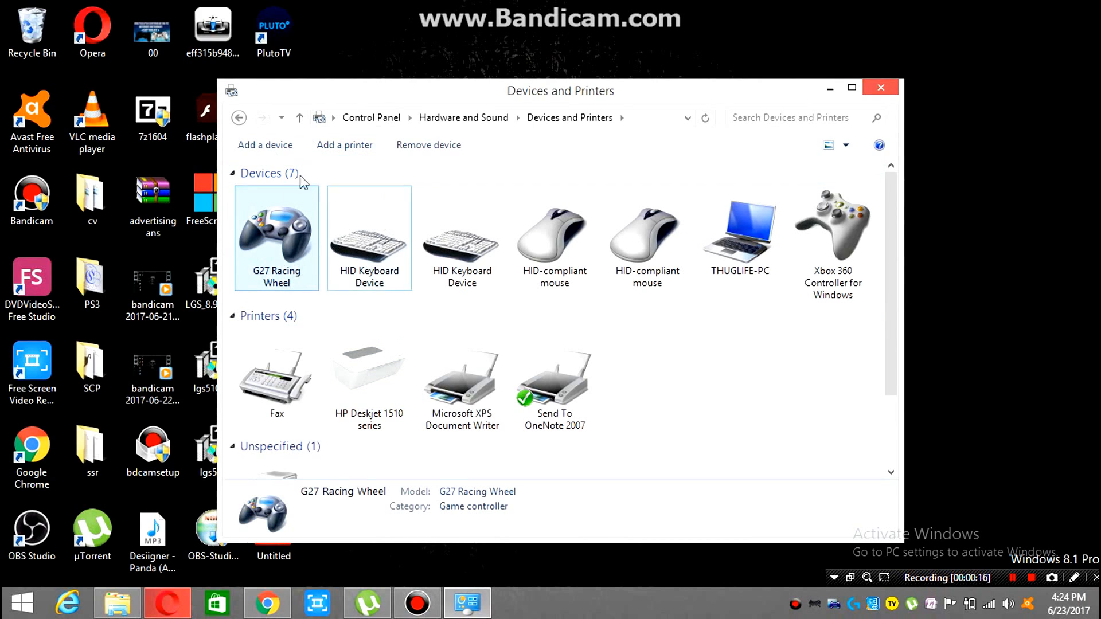
mouse_move(486, 211)
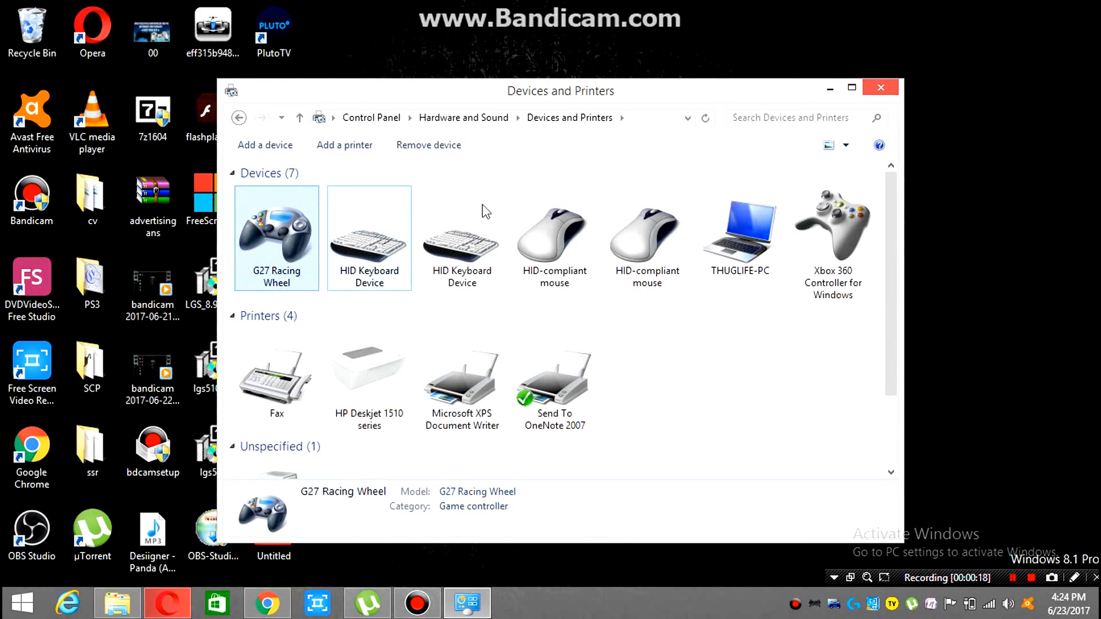
click(879, 87)
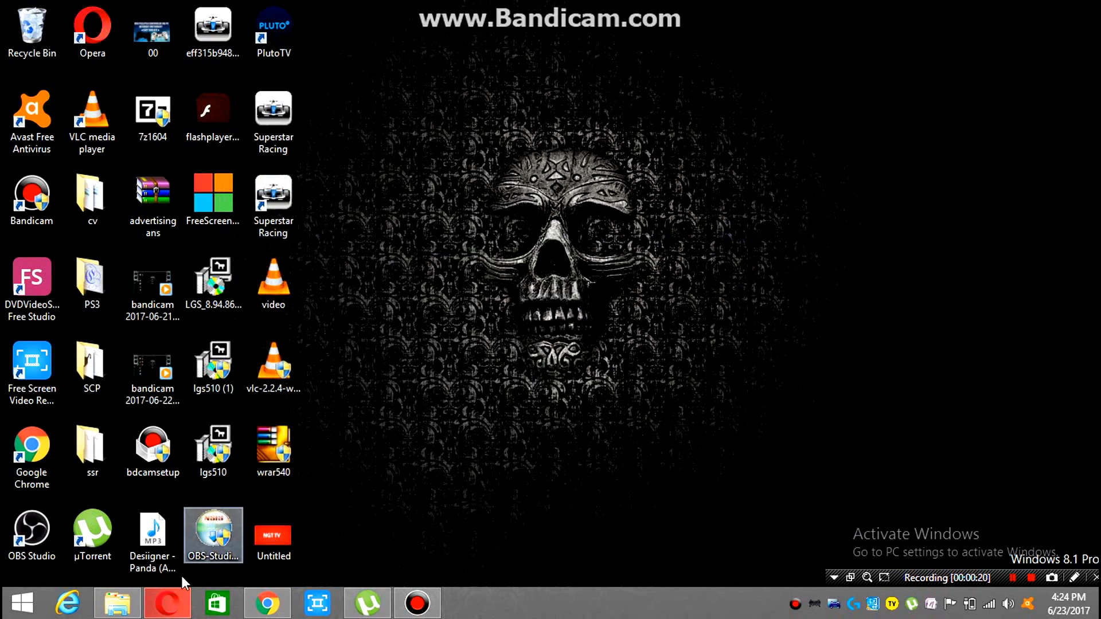
Search Google for 'logitech downloads' in Opera and open the Logitech Support + Downloads result.
click(167, 602)
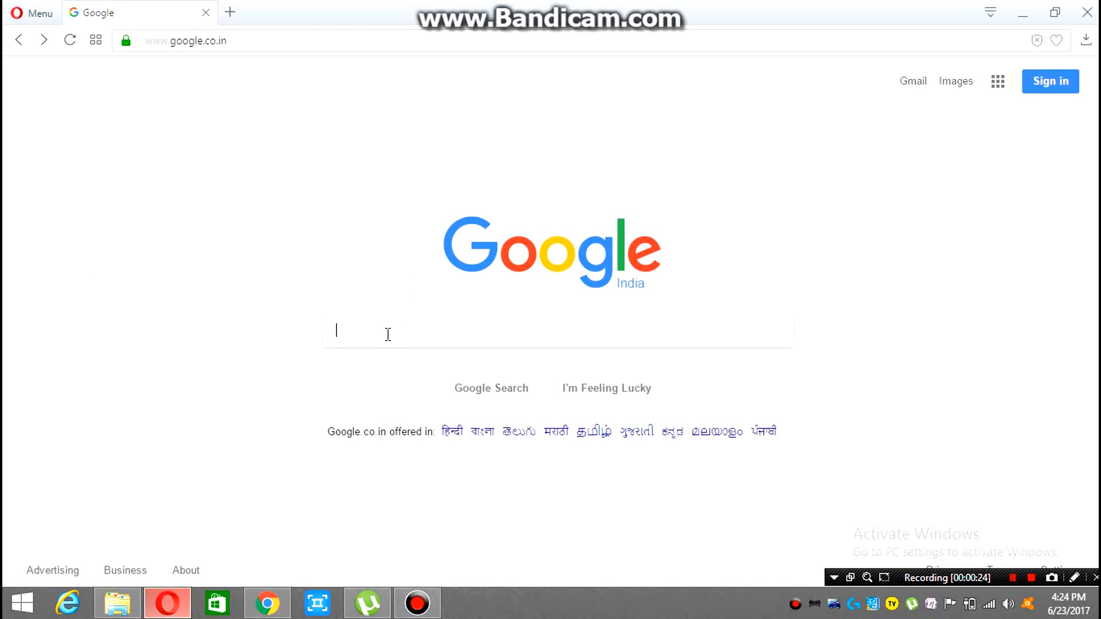
text(logitech downloads)
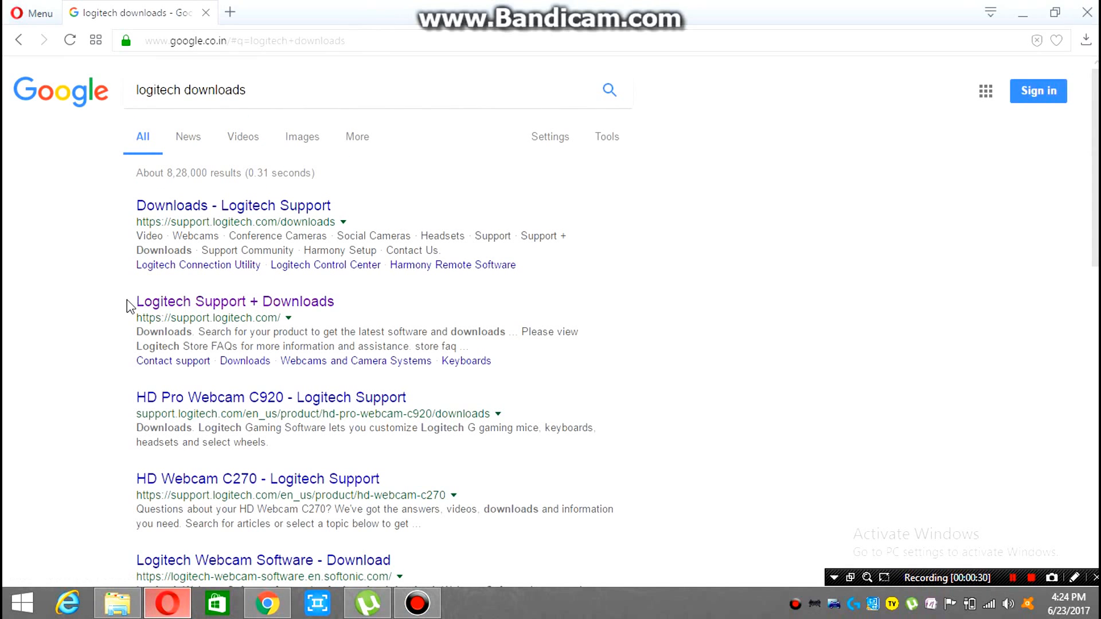
click(235, 302)
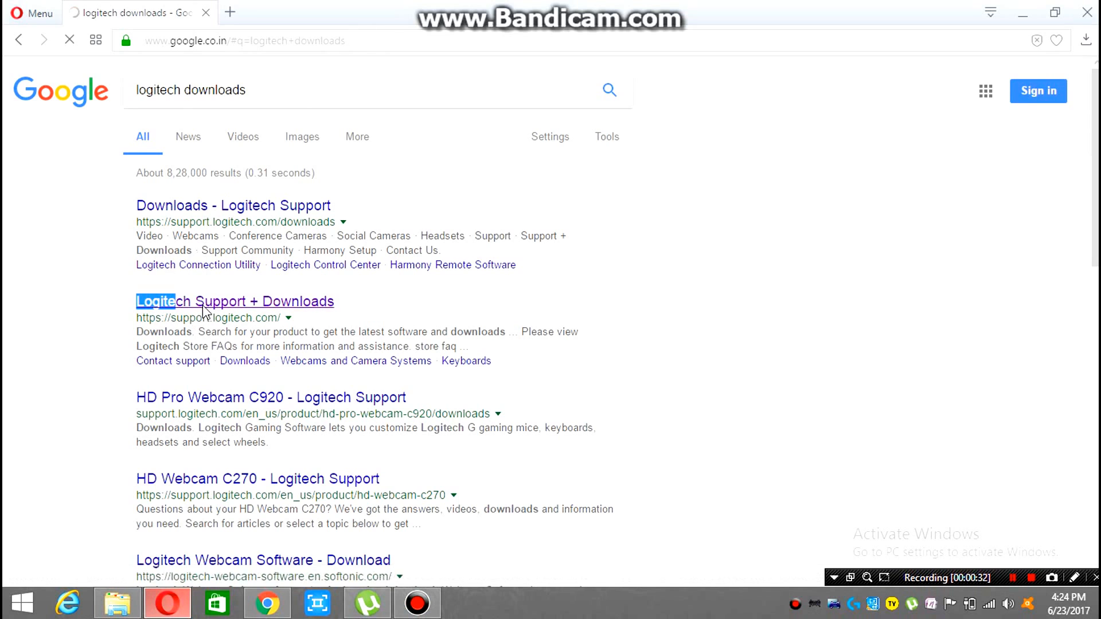
click(234, 302)
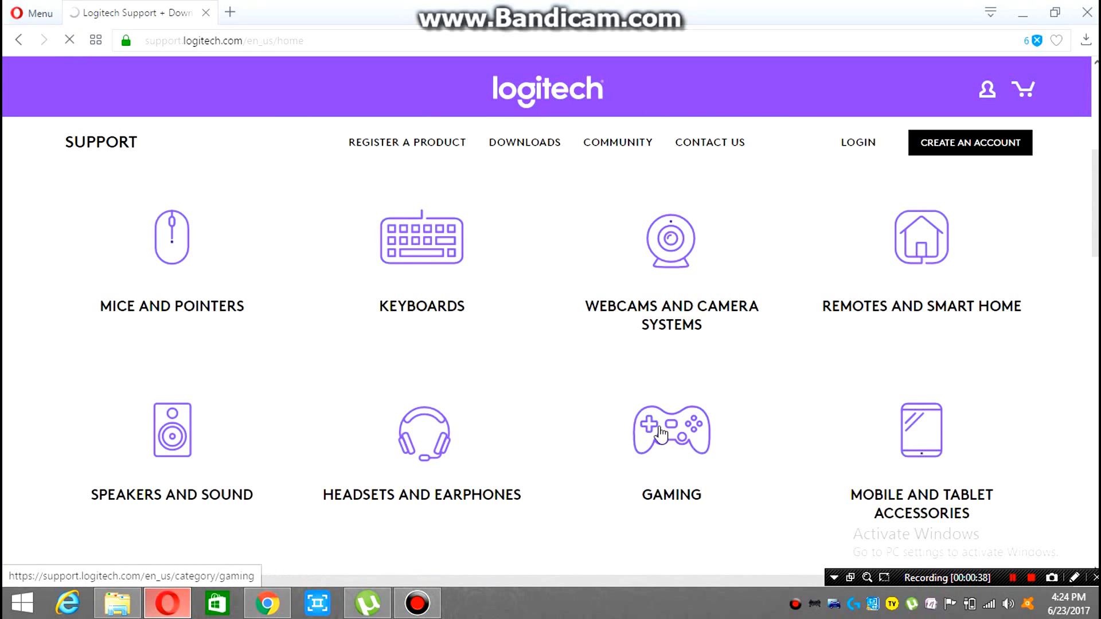
Open the Gaming category, expand the Controllers list and scroll to the G27 Racing Wheel.
click(670, 237)
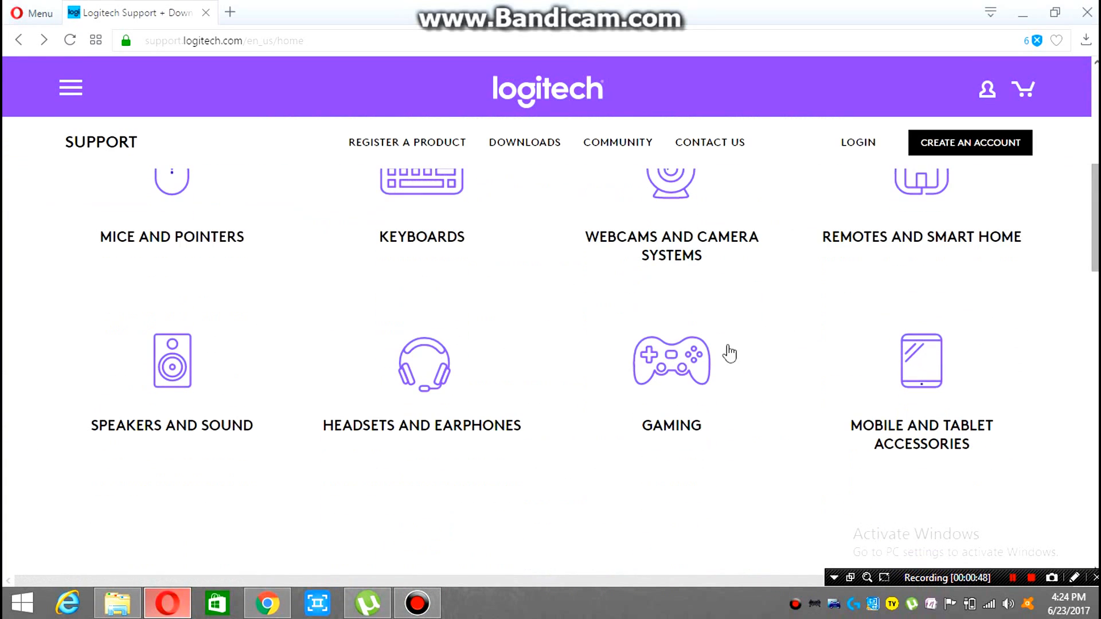
click(671, 361)
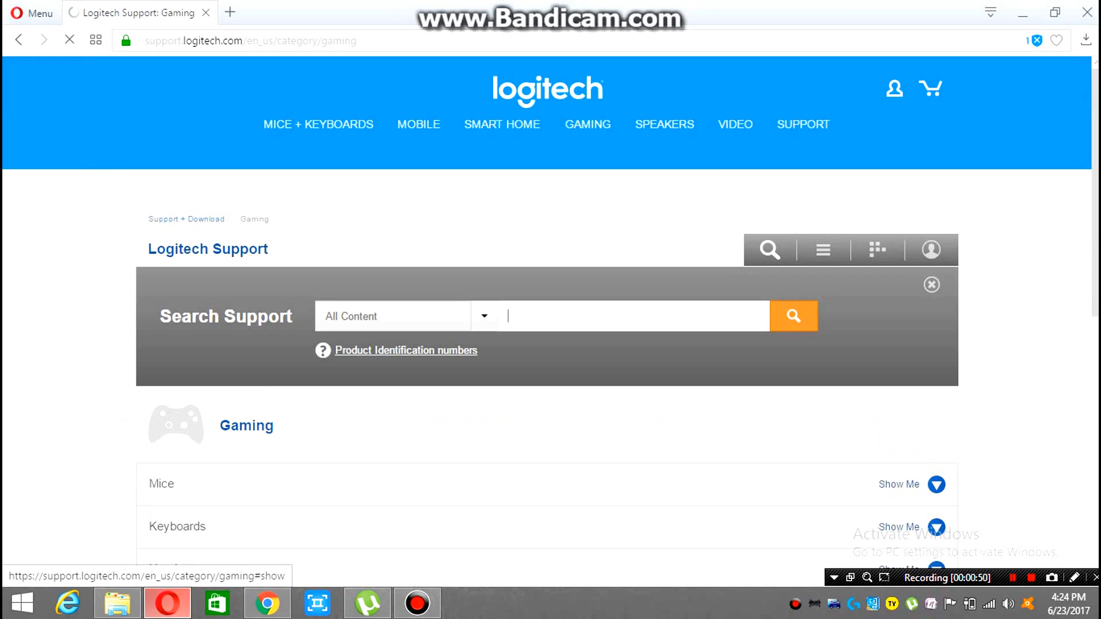
scroll(down, 3)
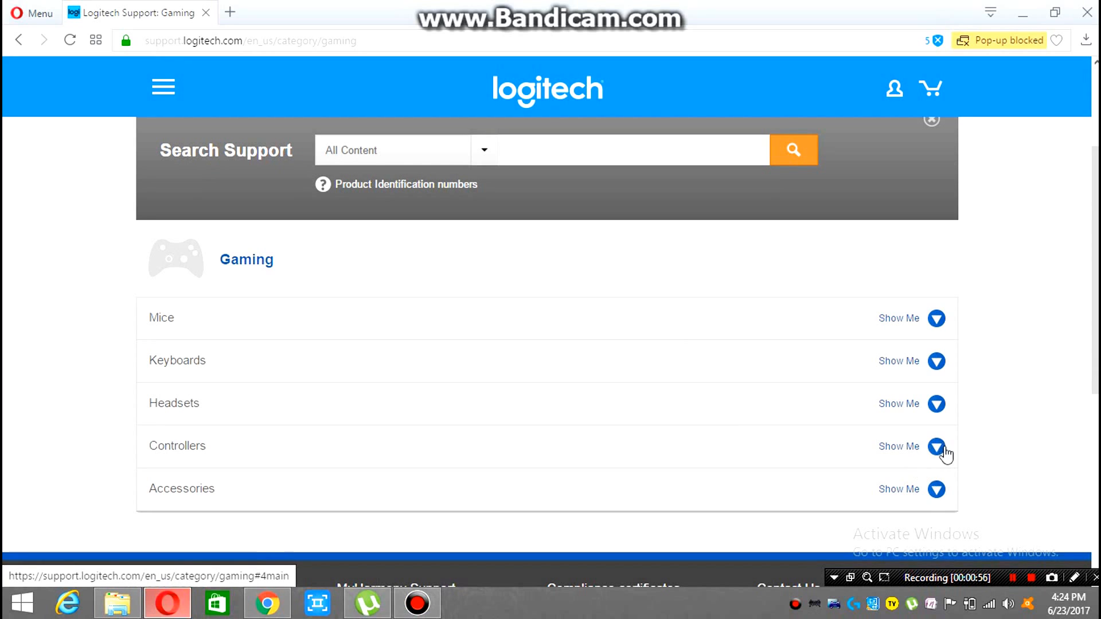
click(935, 446)
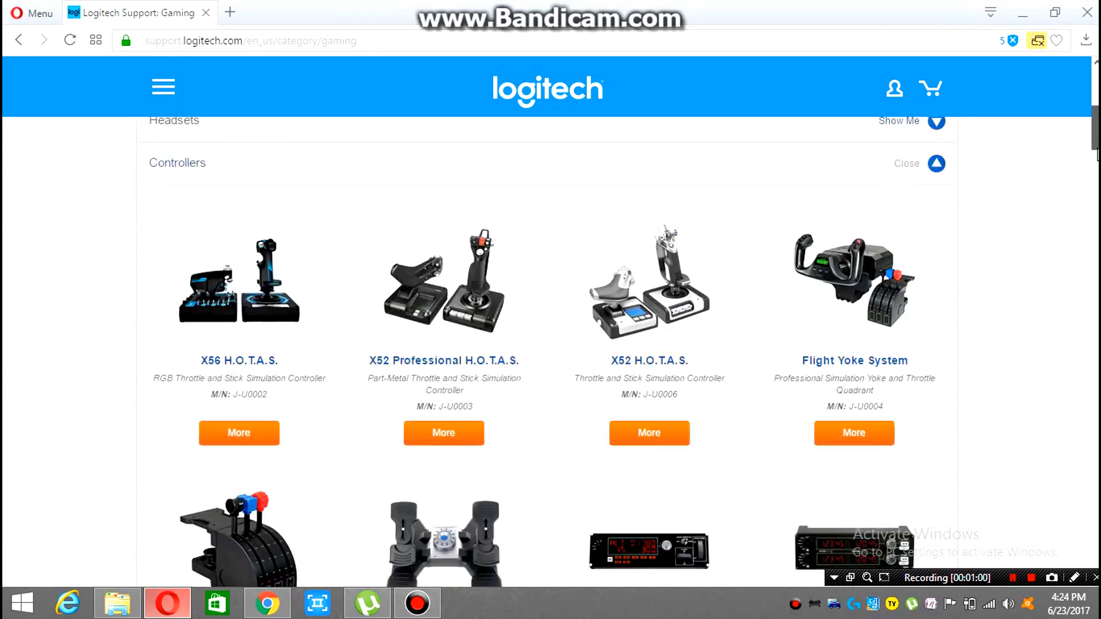
scroll(down, 3)
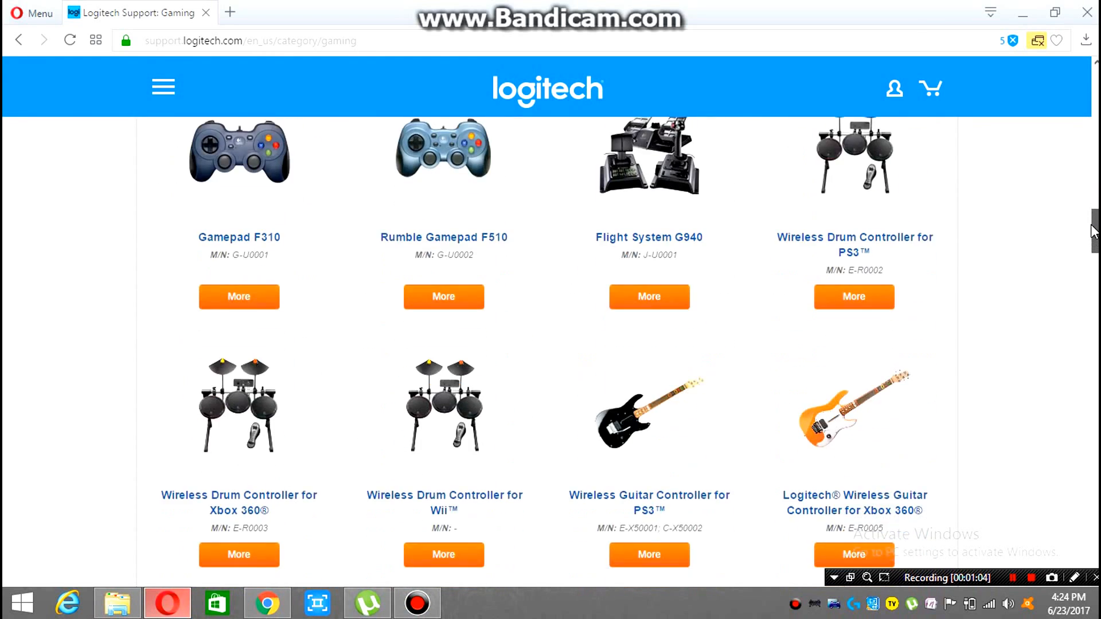
scroll(down, 3)
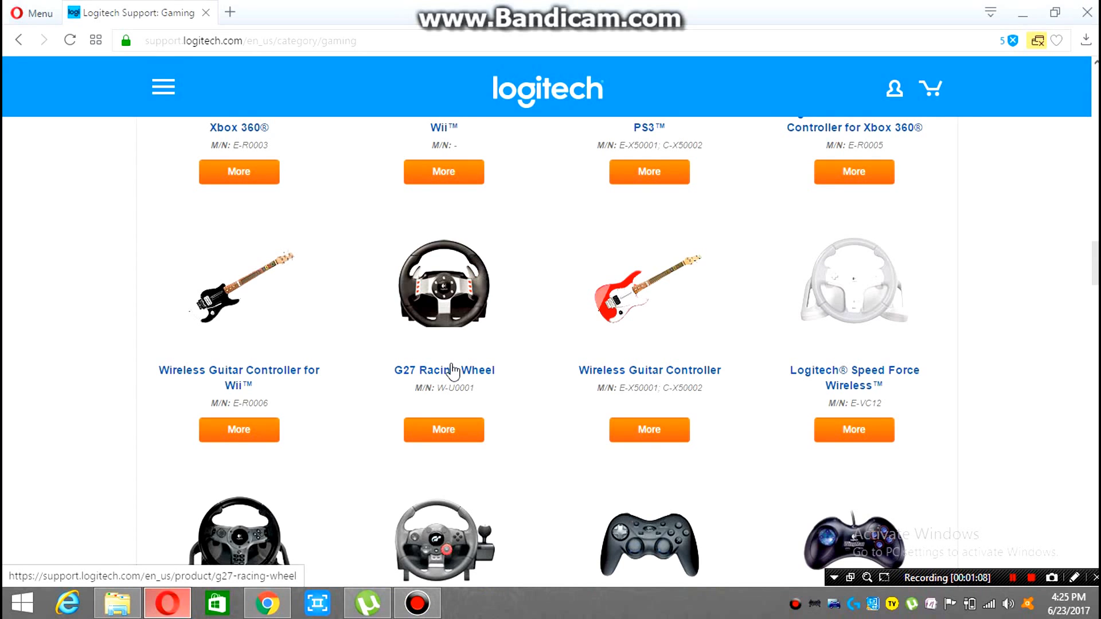
Open the G27 Racing Wheel support page and go to its downloads section.
click(444, 371)
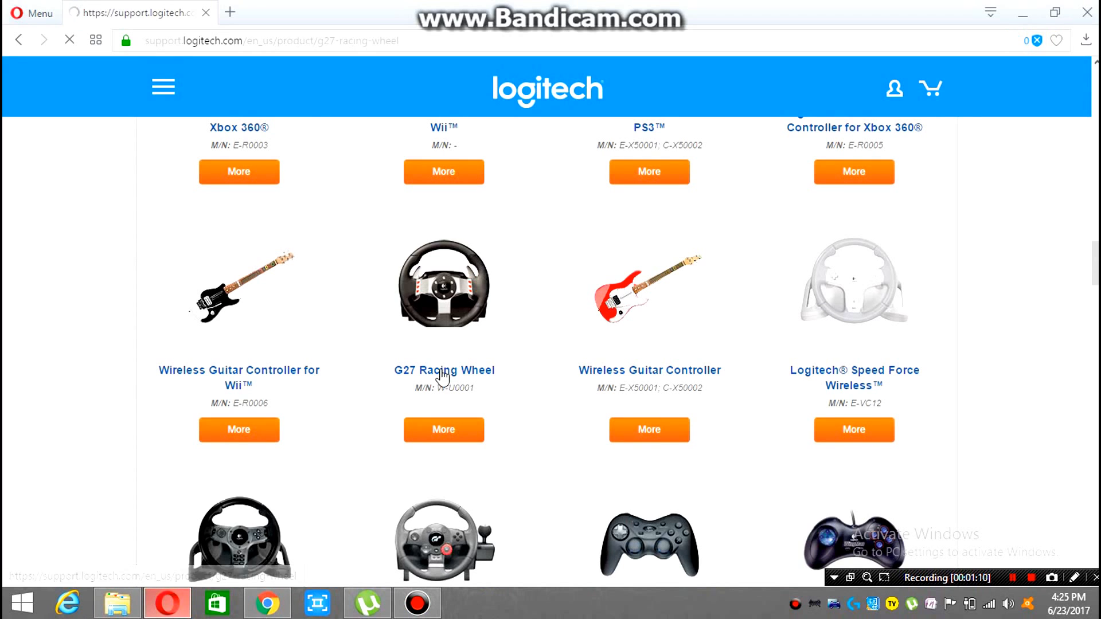
click(443, 370)
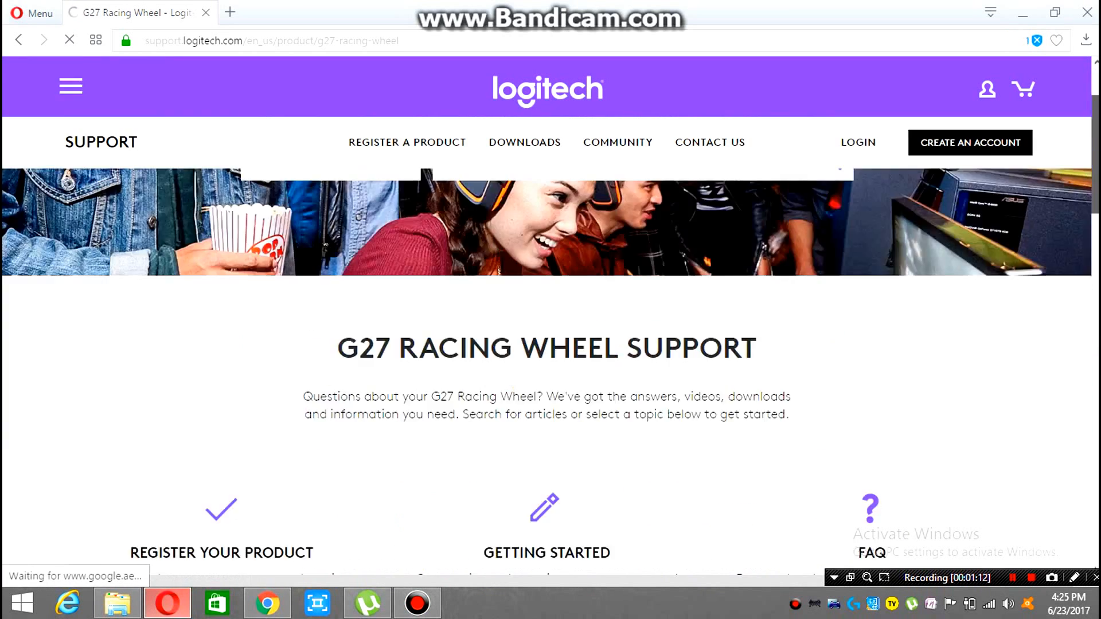
scroll(down, 3)
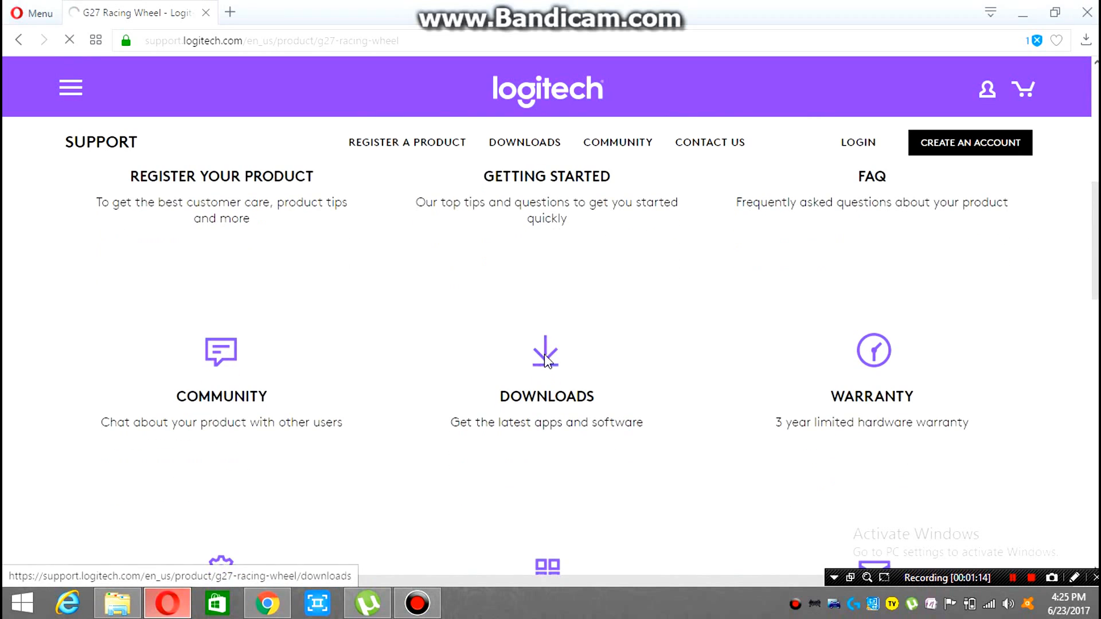
click(546, 352)
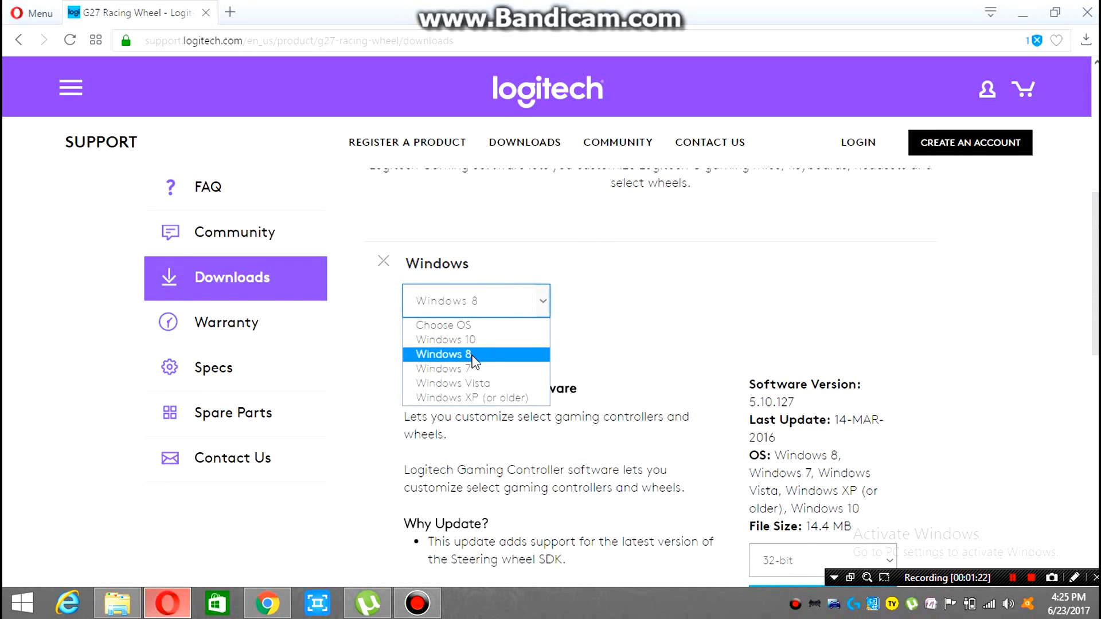
Request the Windows 8 32-bit Logitech Gaming Software download and cancel saving a duplicate copy.
click(447, 355)
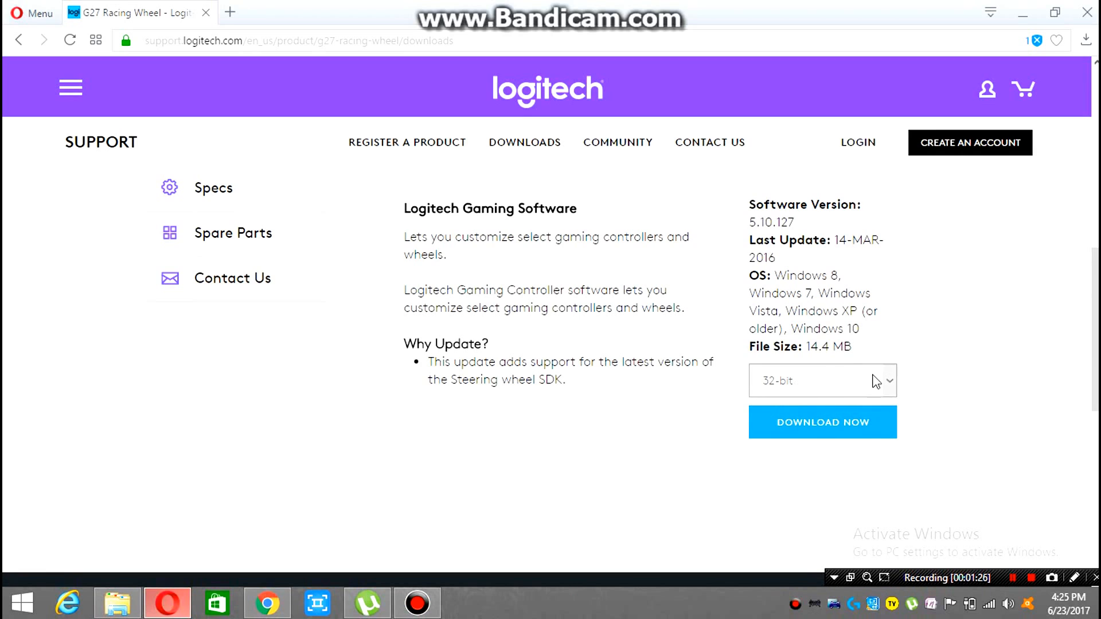
click(820, 381)
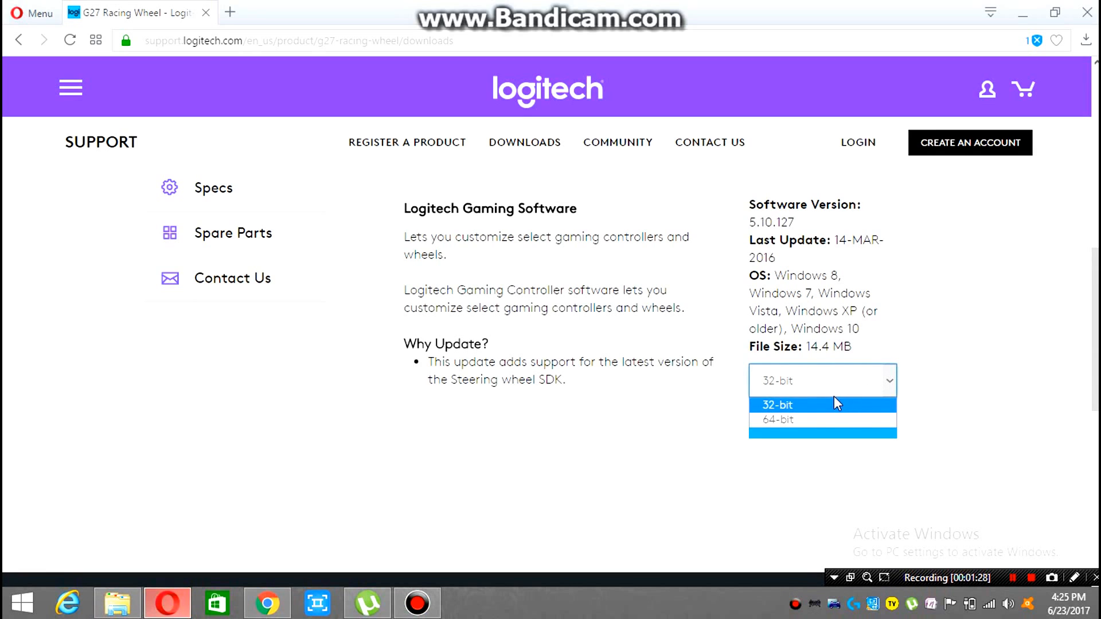
click(778, 405)
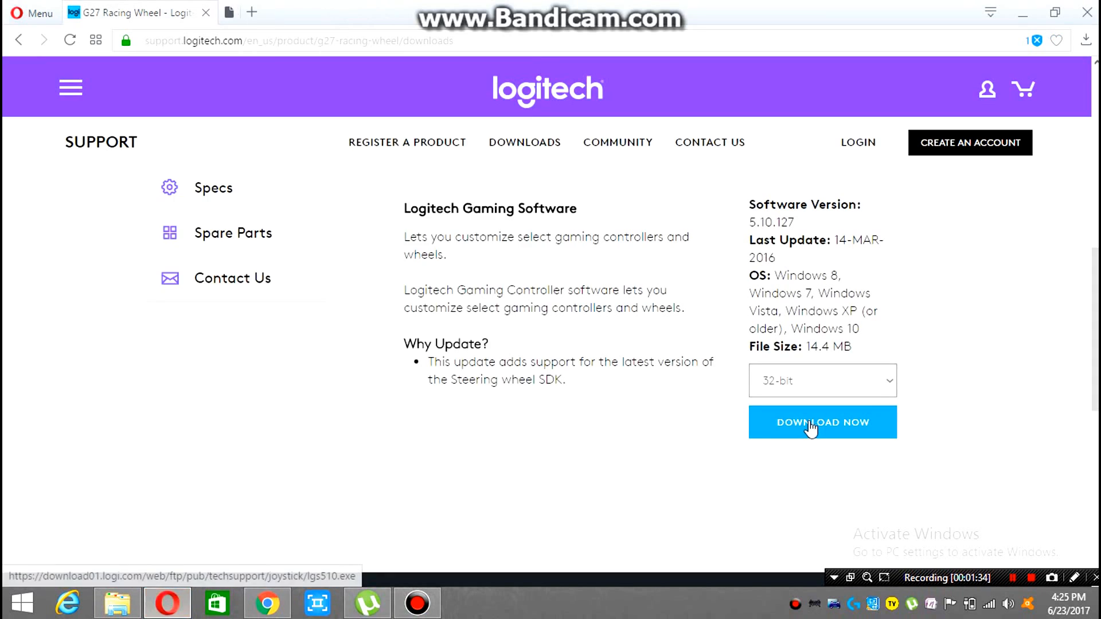
click(822, 422)
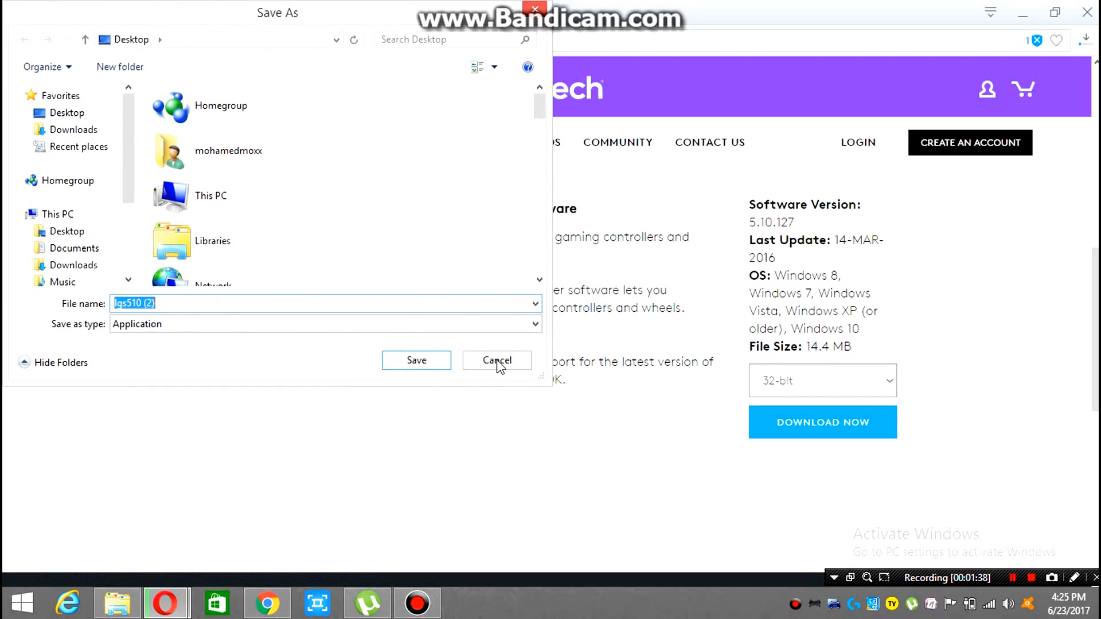
click(496, 360)
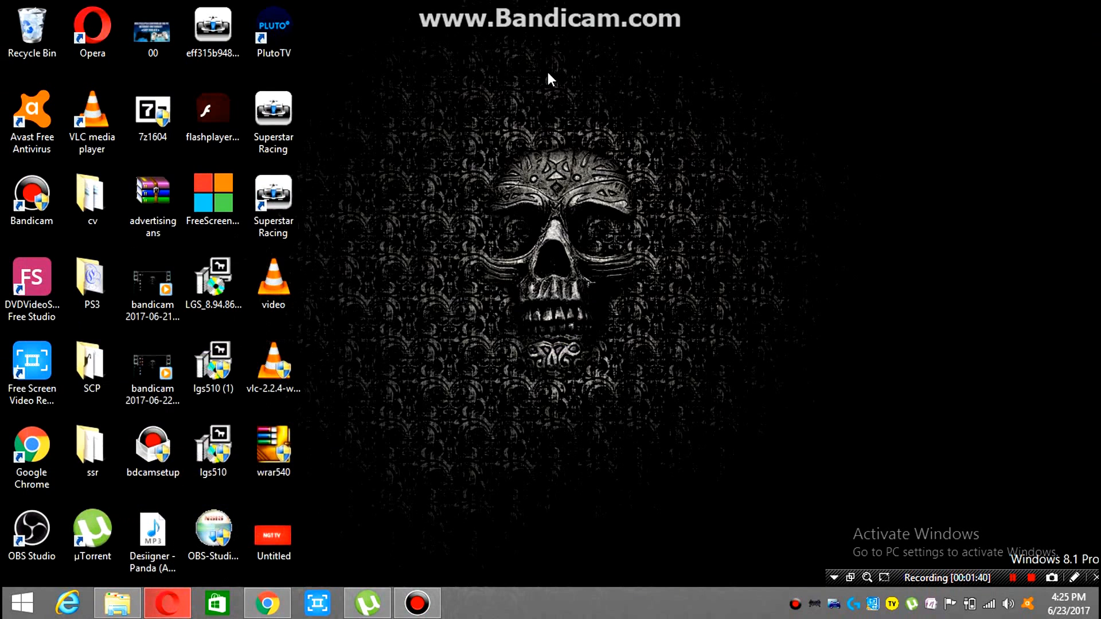
Run the lgs510 installer, accept the license terms and start the installation.
click(213, 366)
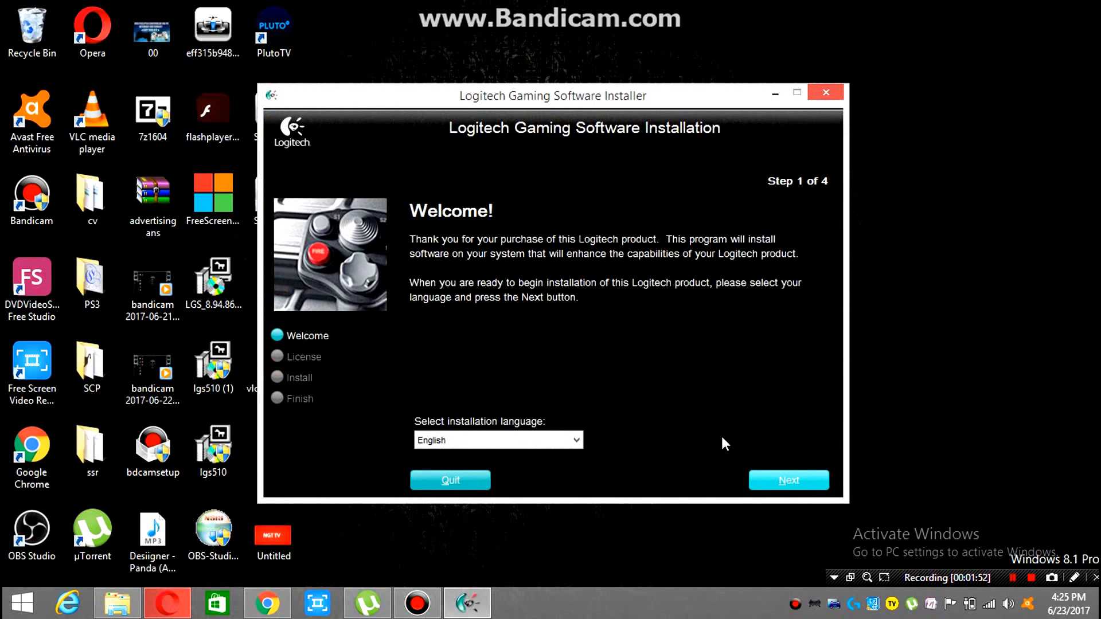
click(787, 480)
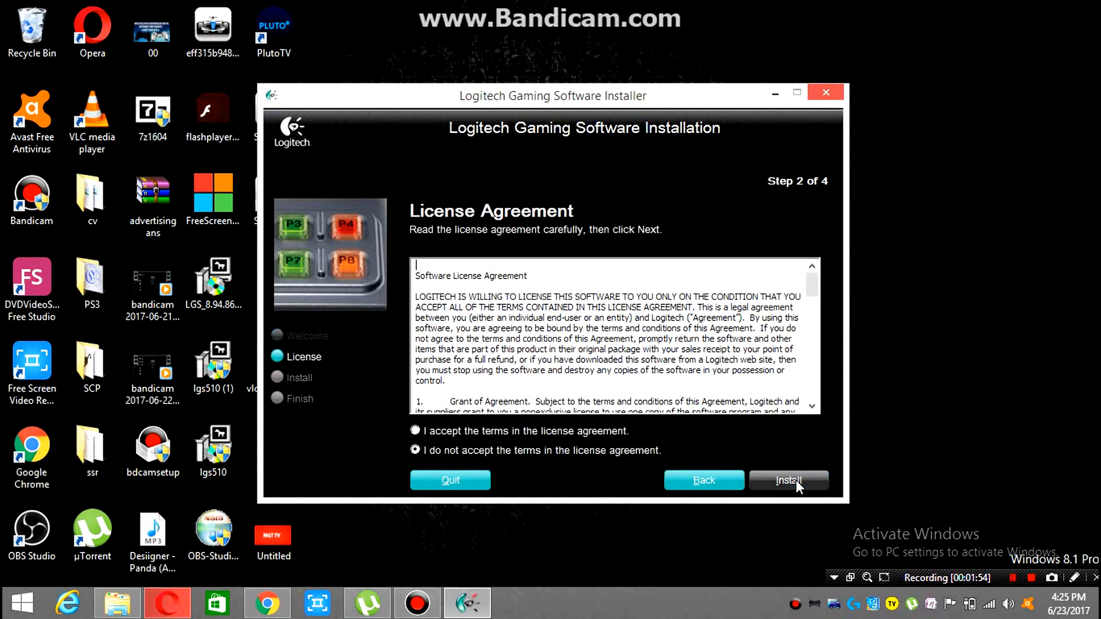
click(414, 430)
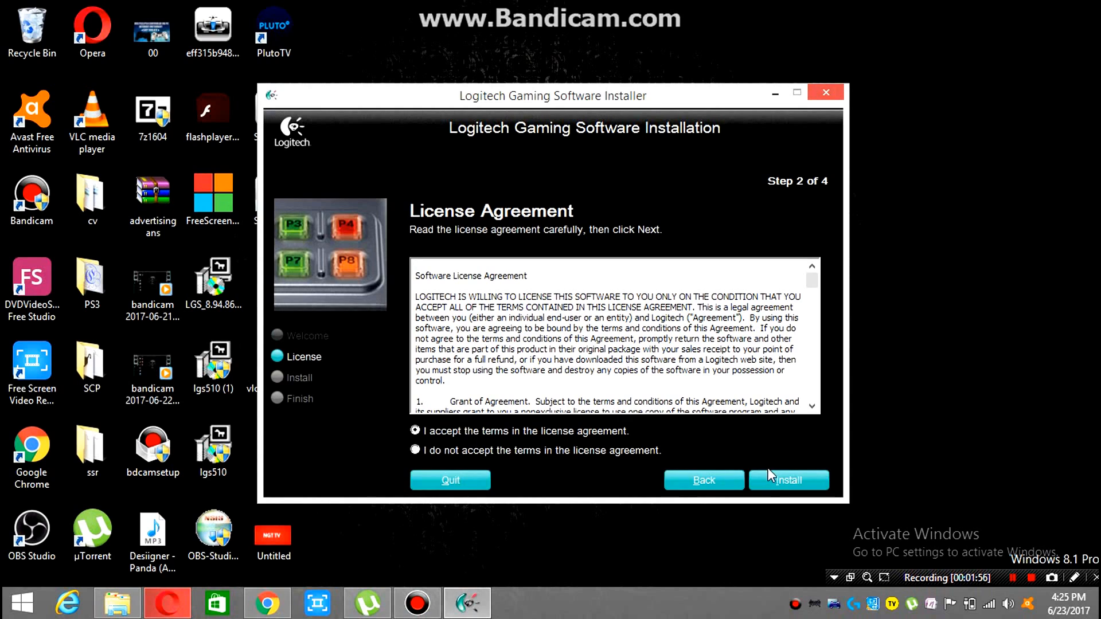
click(788, 480)
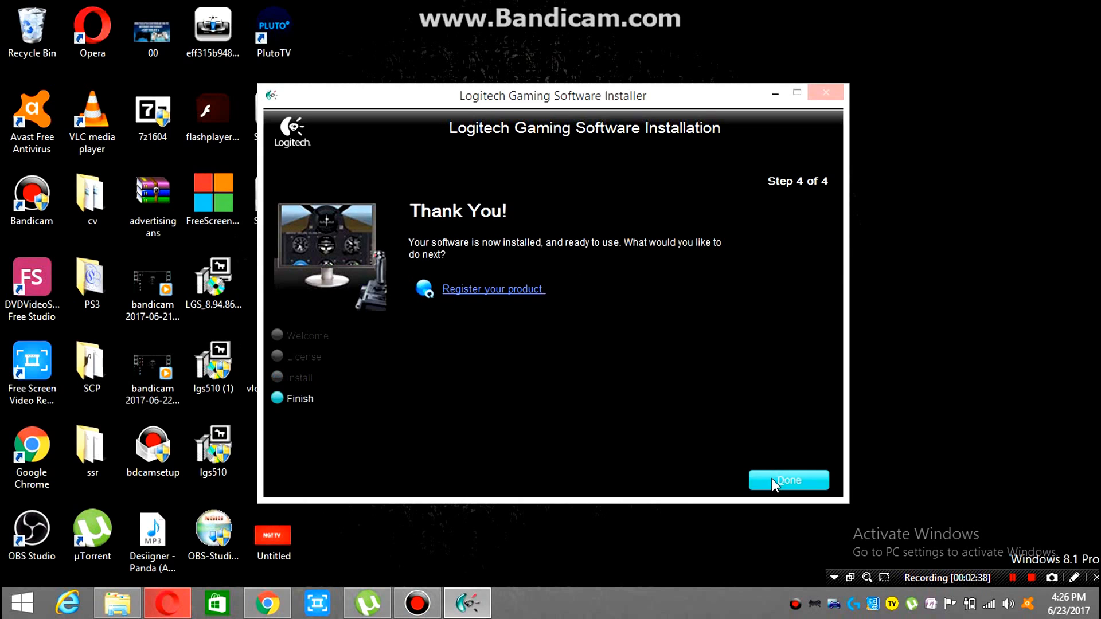
mouse_move(480, 251)
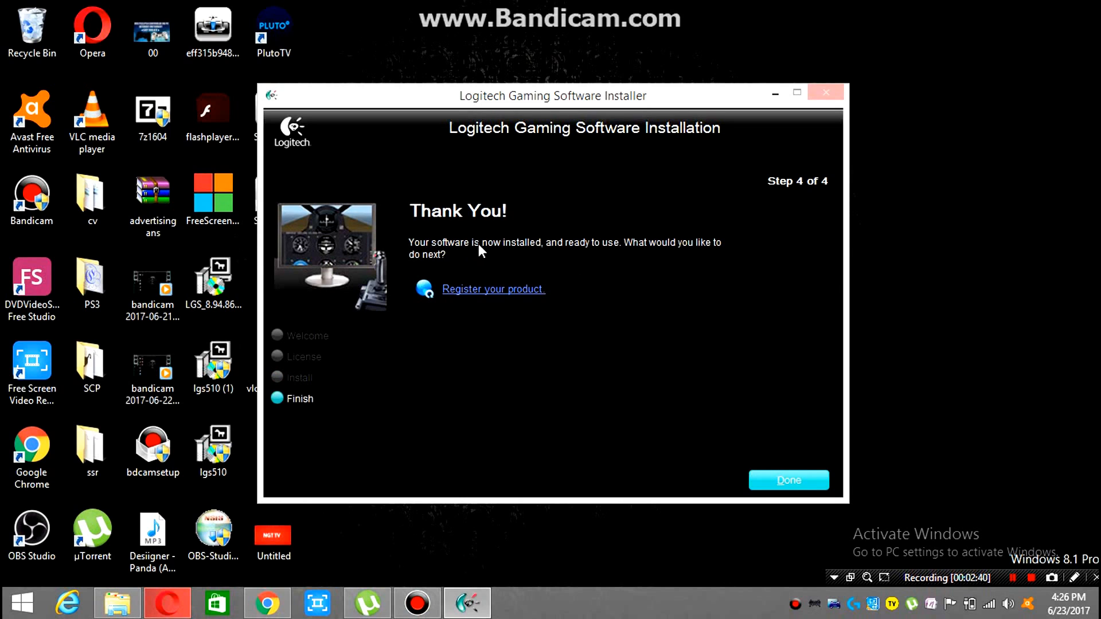
mouse_move(810, 500)
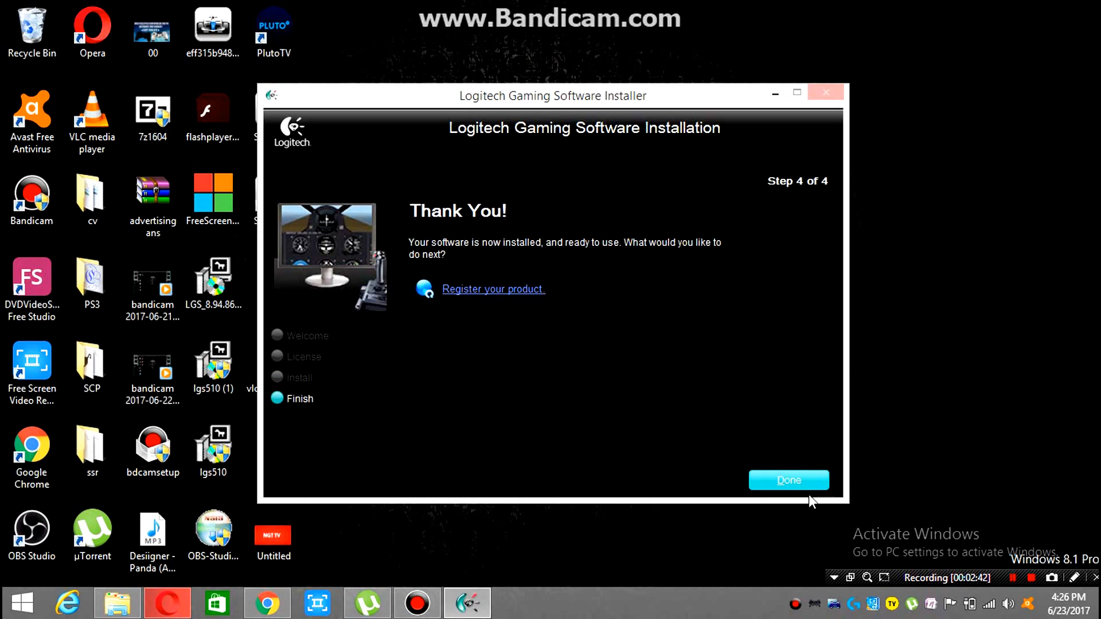
Close the finished installer, centre the Profiler window and start a new game profile.
click(789, 480)
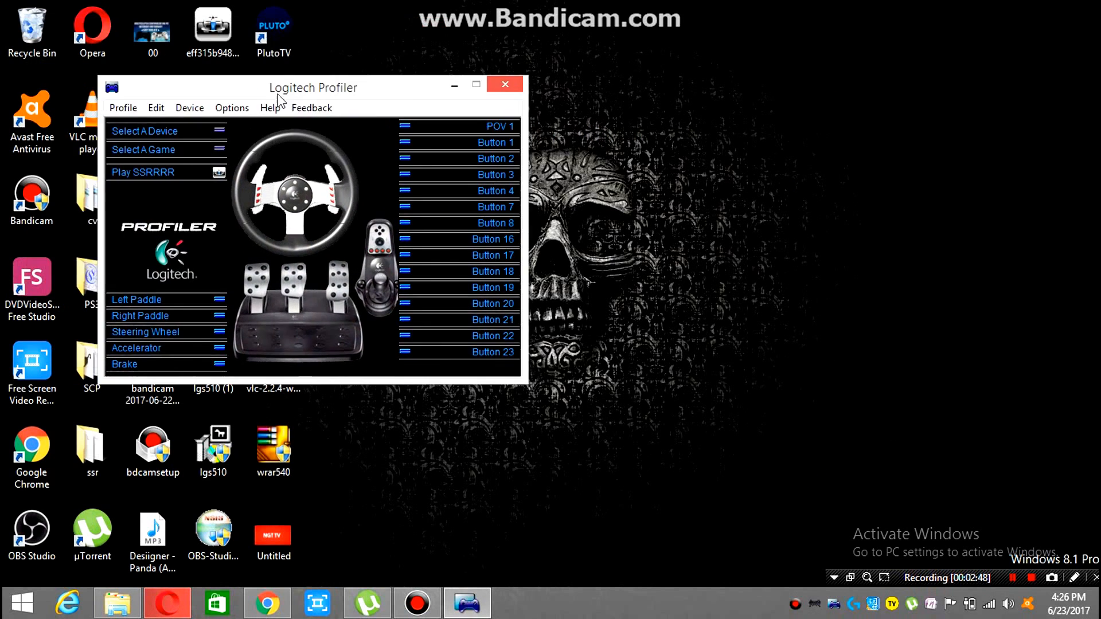
drag(315, 87, 551, 92)
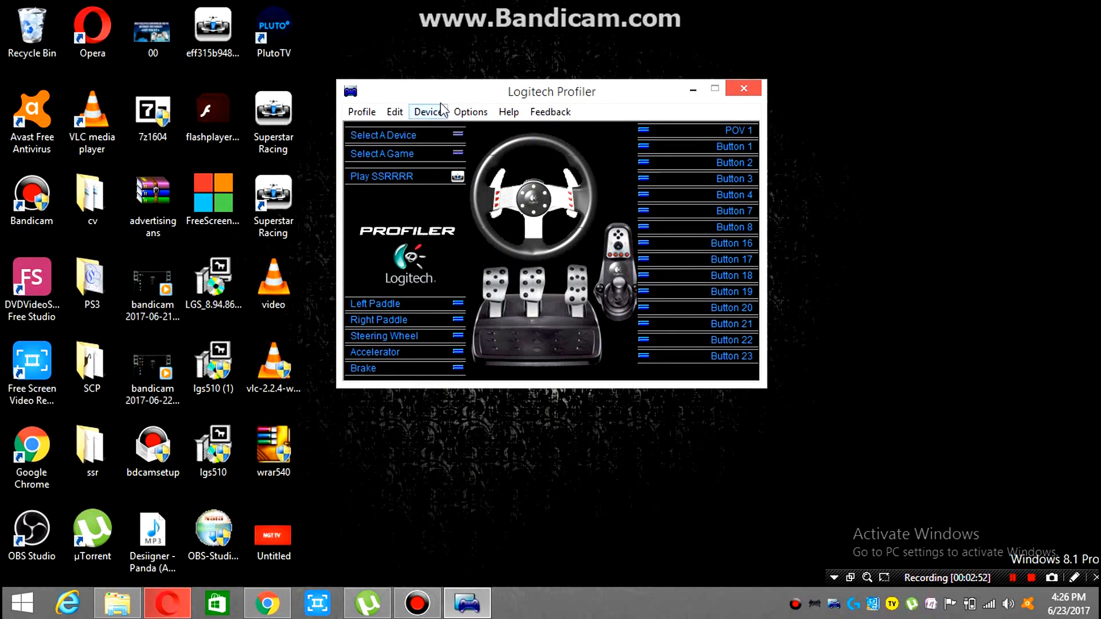
click(381, 152)
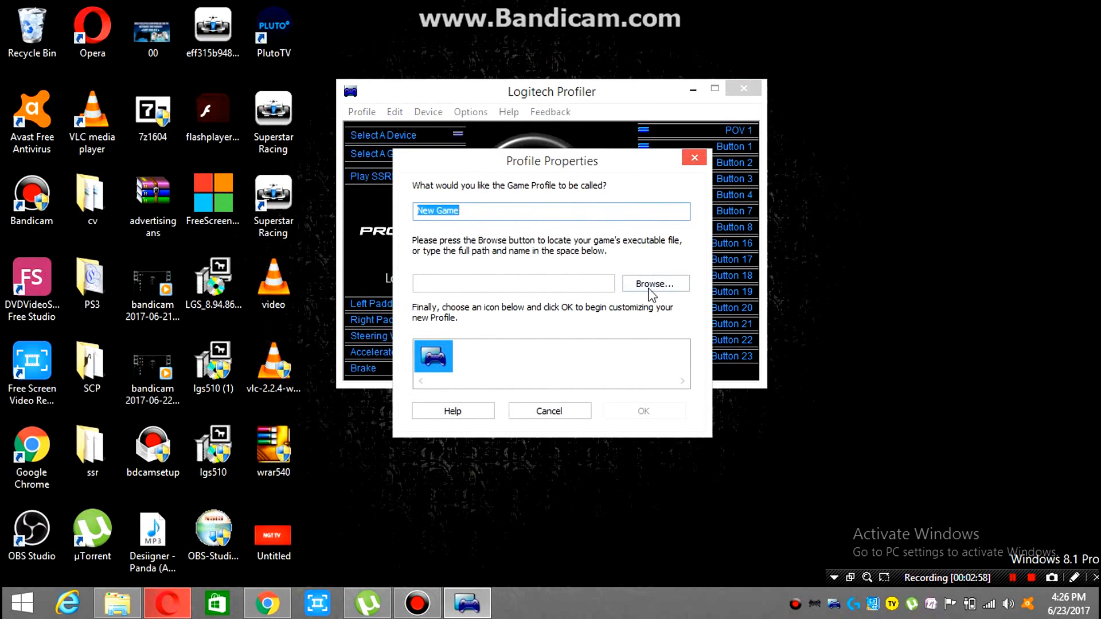
Open and close the Browse for Game window, then cancel the New Game profile properties.
click(654, 283)
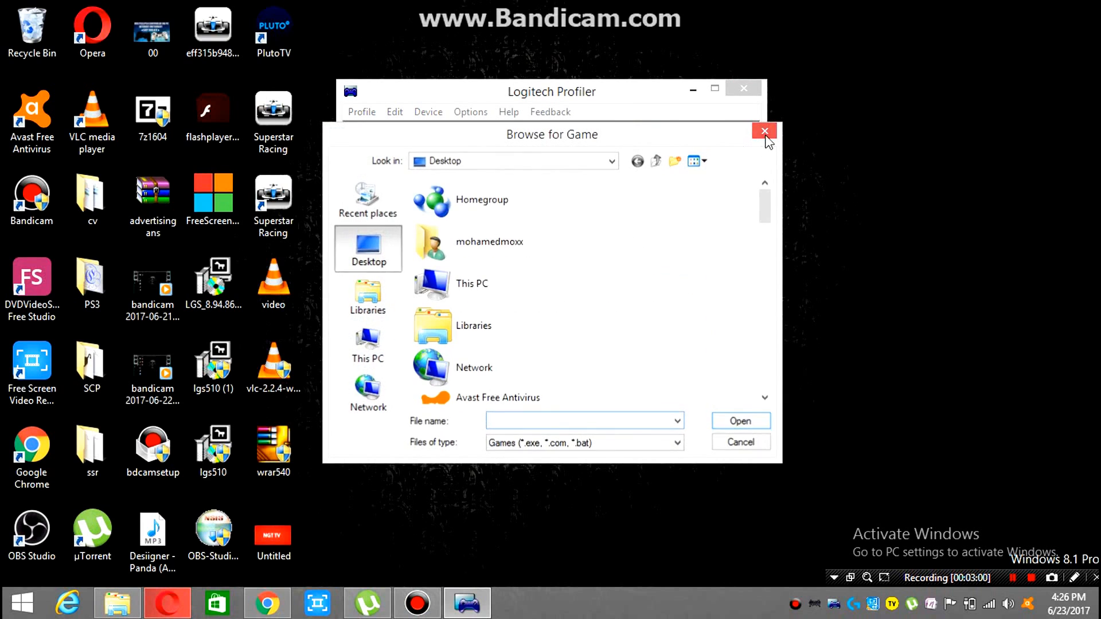
click(765, 131)
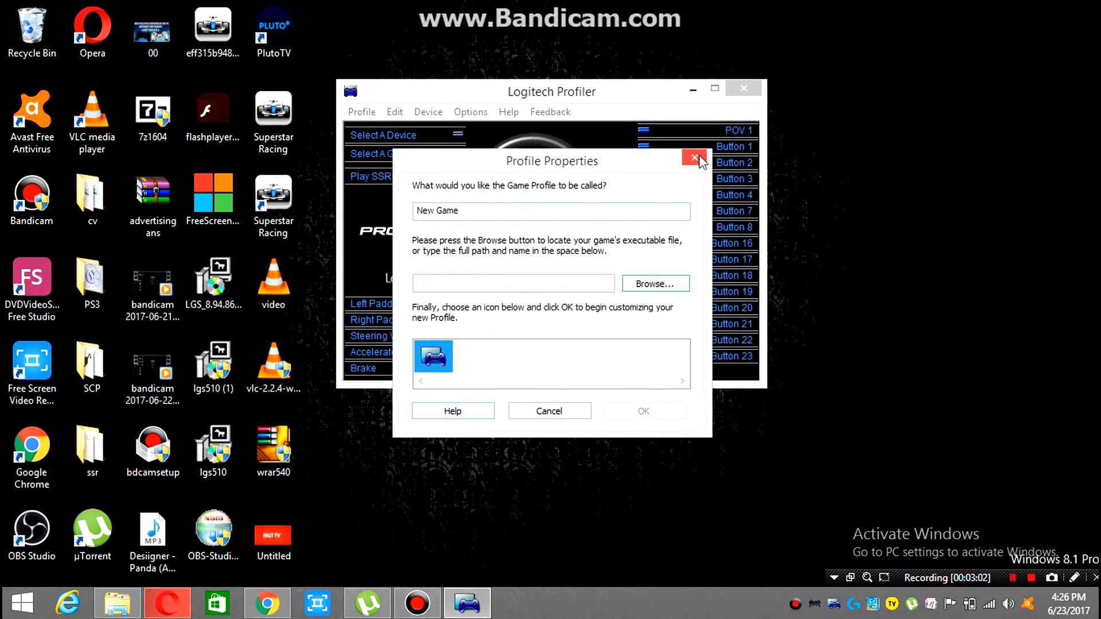
click(692, 157)
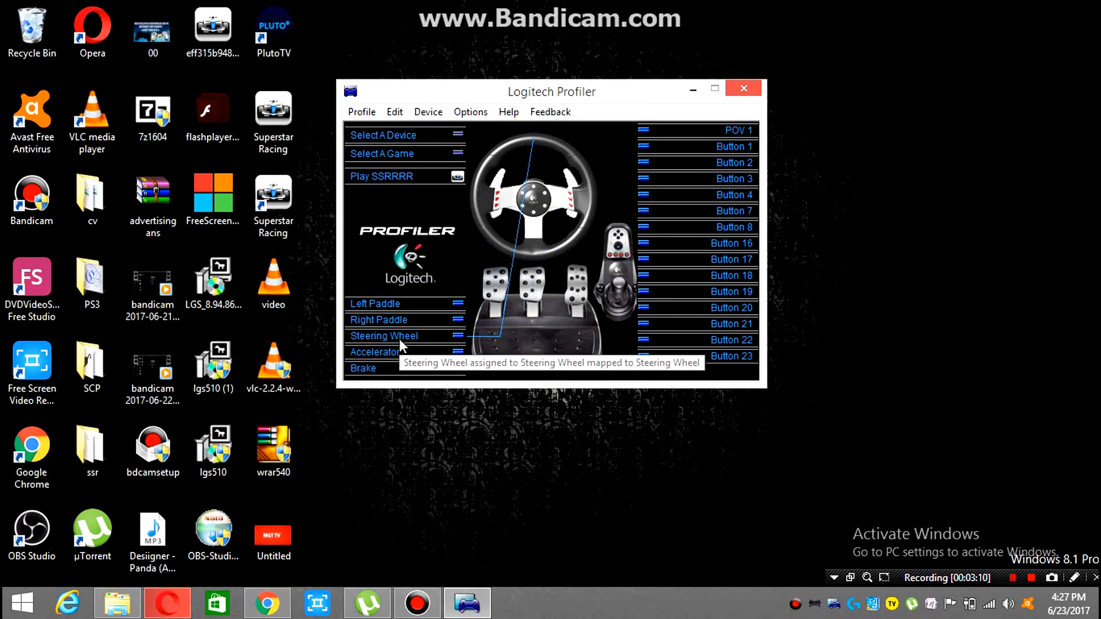
click(470, 111)
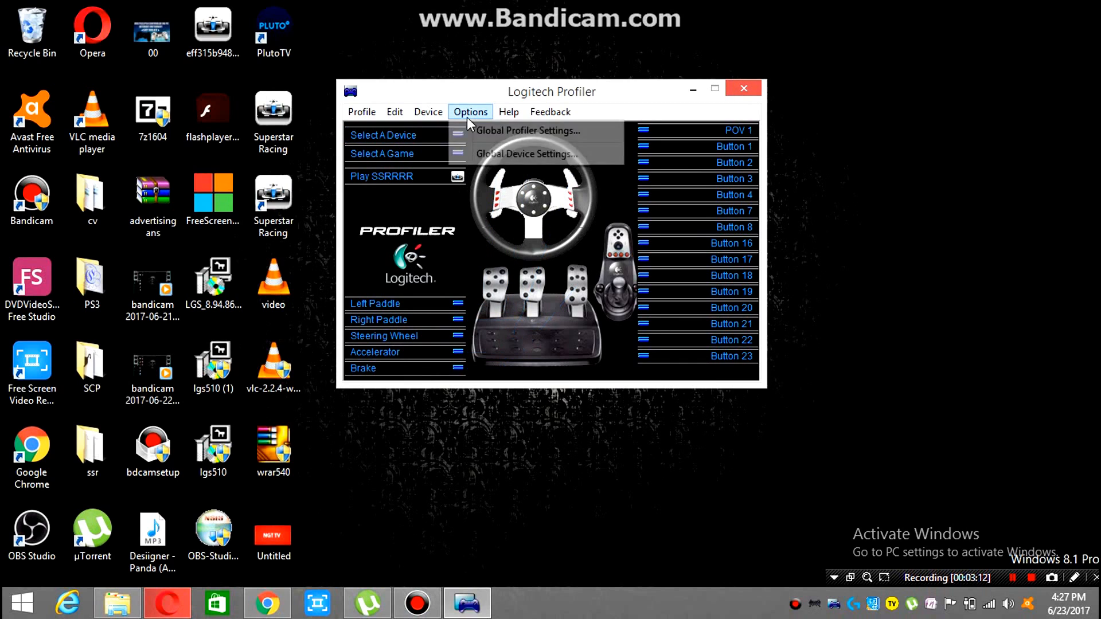
click(525, 154)
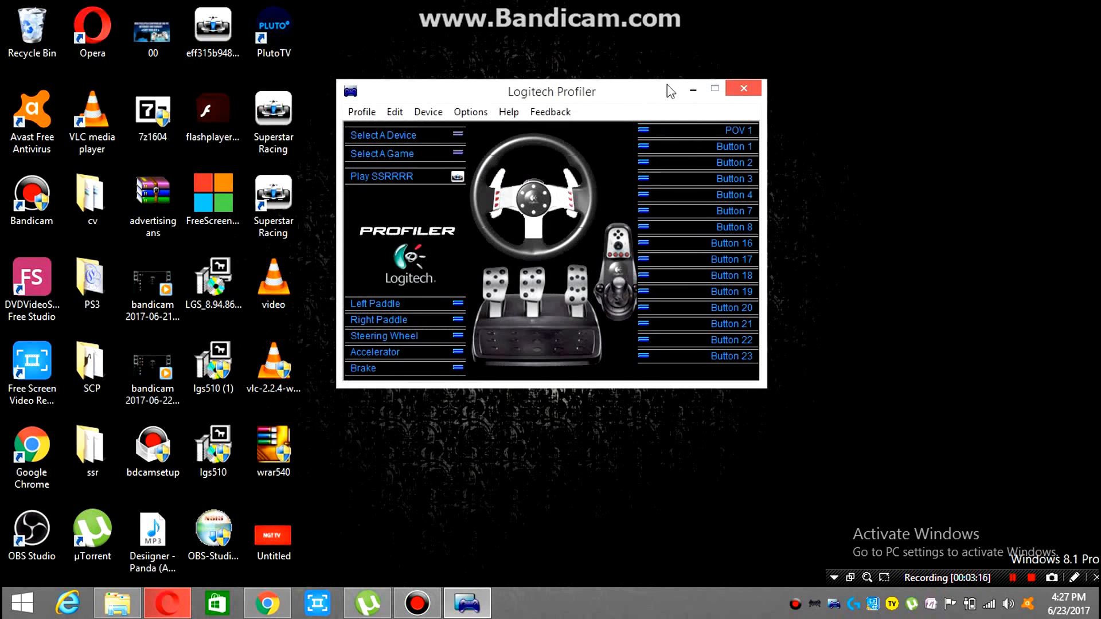
click(361, 111)
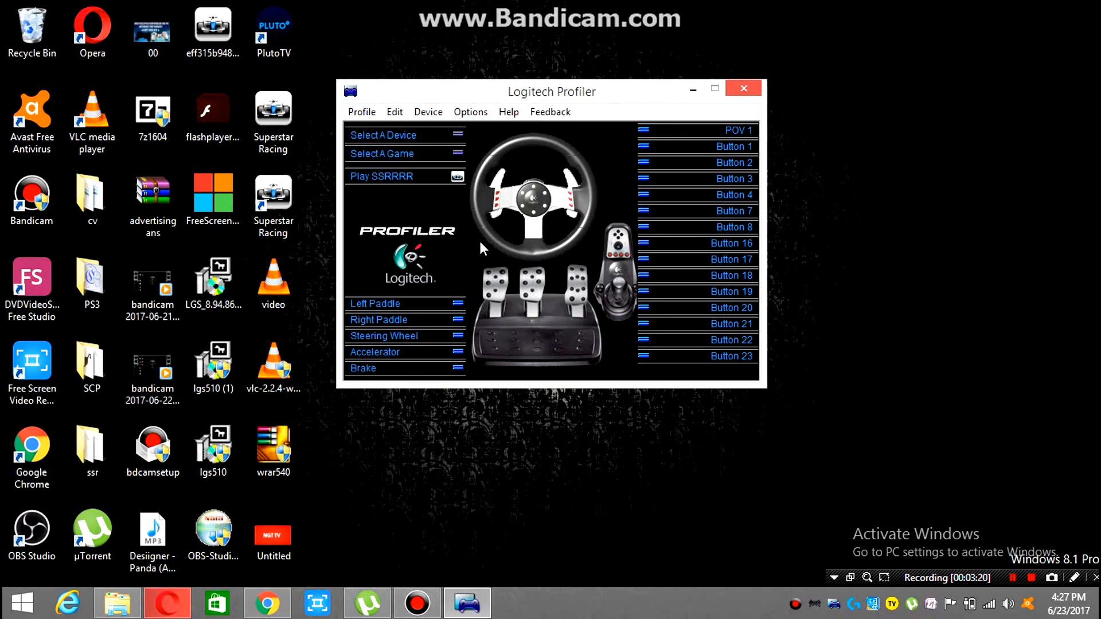
mouse_move(548, 233)
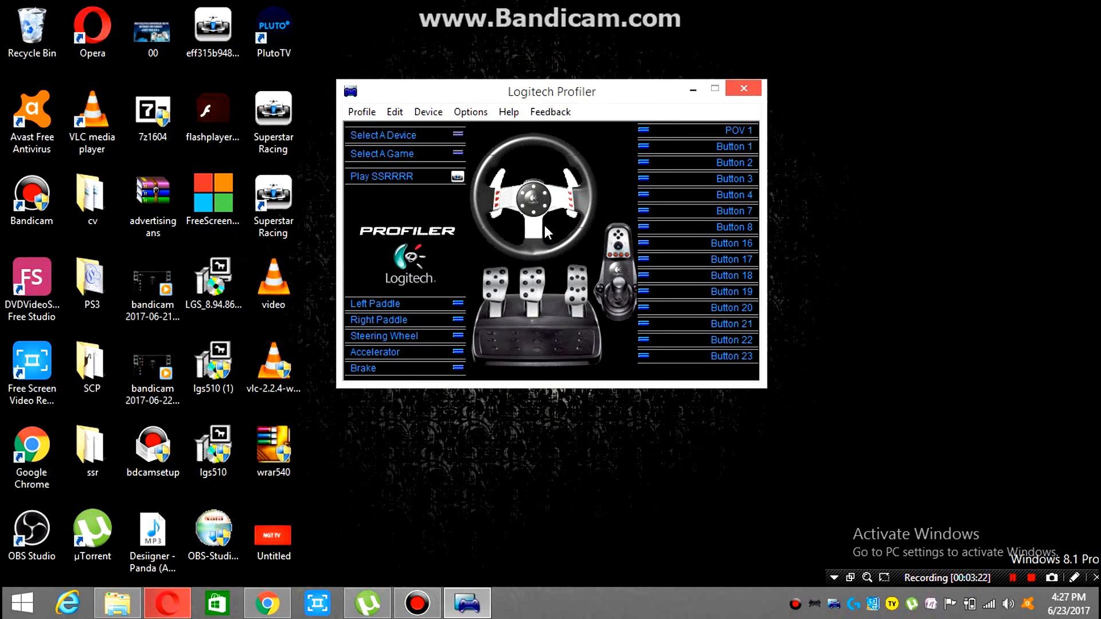
mouse_move(614, 173)
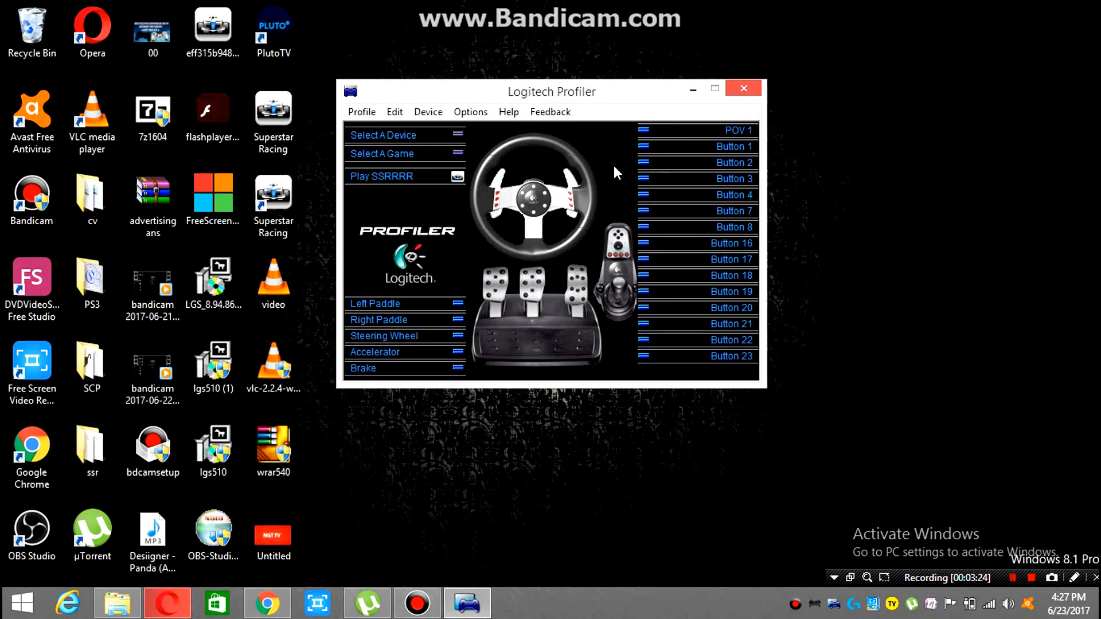